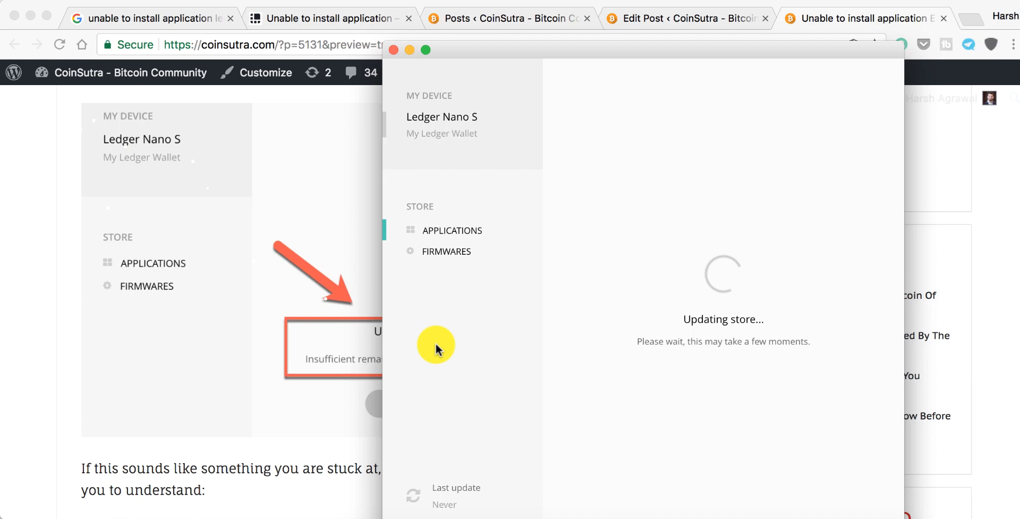
mouse_move(663, 208)
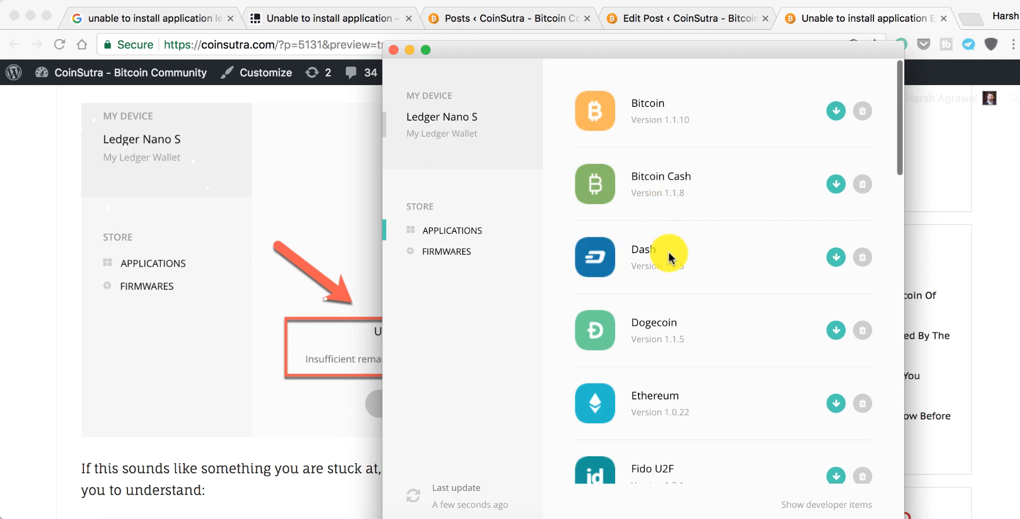
Step: Start installing the Neo app on the Ledger Nano S from the Applications list
scroll(down, 3)
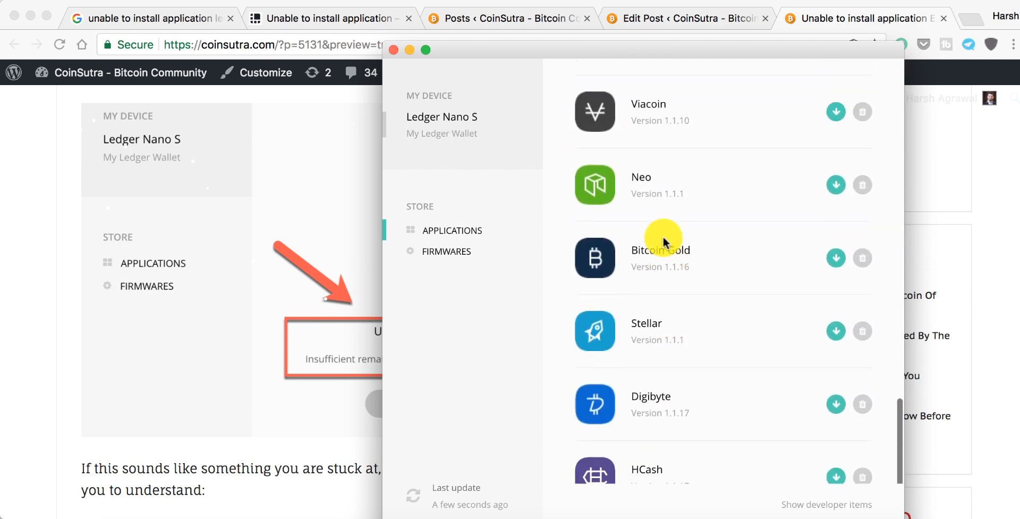
click(837, 257)
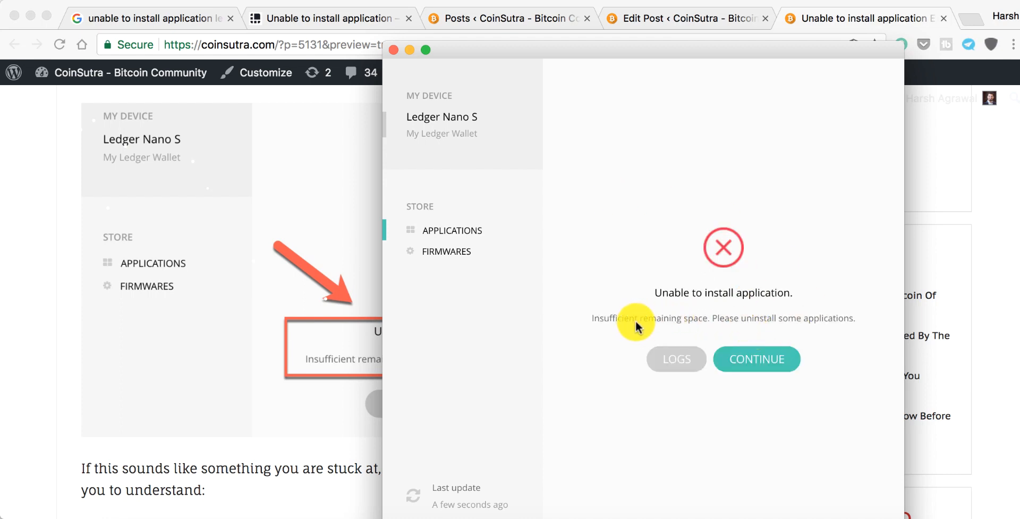
mouse_move(781, 331)
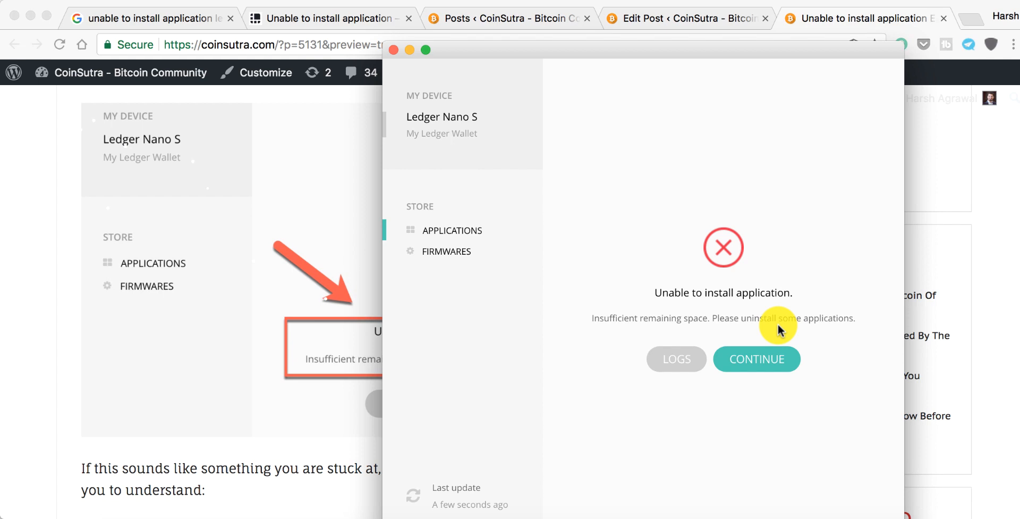
Step: Dismiss the 'Unable to install application' insufficient space error with Continue
click(756, 358)
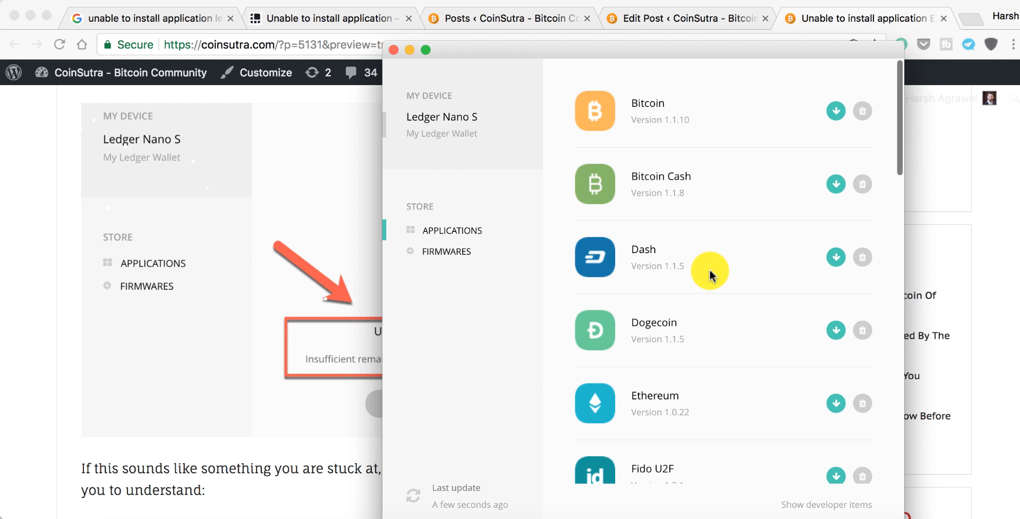
Step: Scroll the Applications list until the Ubiq entry is visible among Ark, Expanse and PIVX
scroll(down, 3)
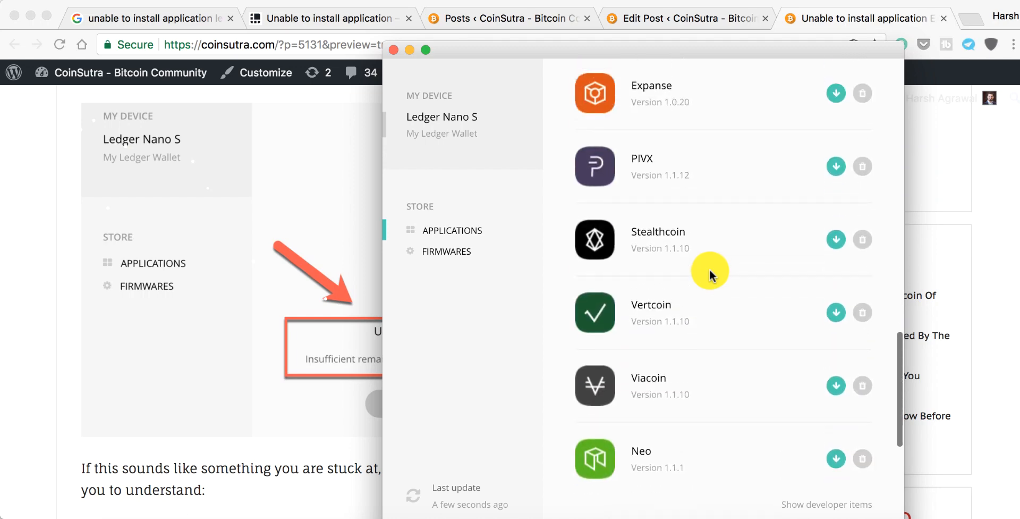
scroll(up, 3)
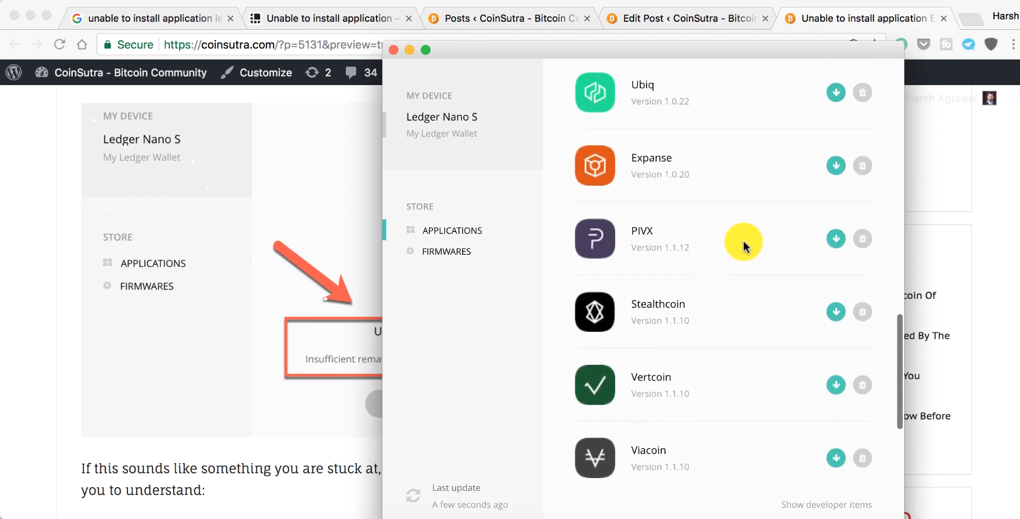
scroll(up, 3)
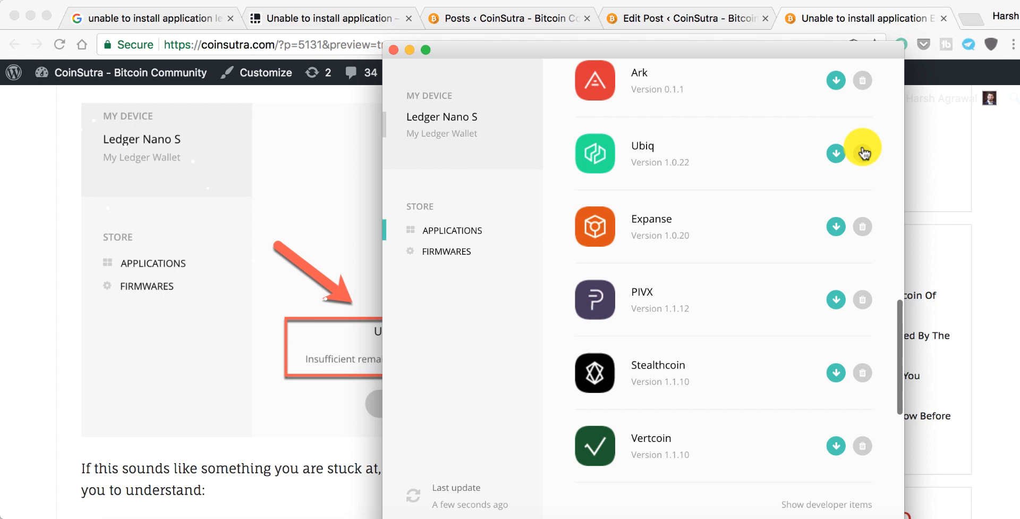
mouse_move(771, 155)
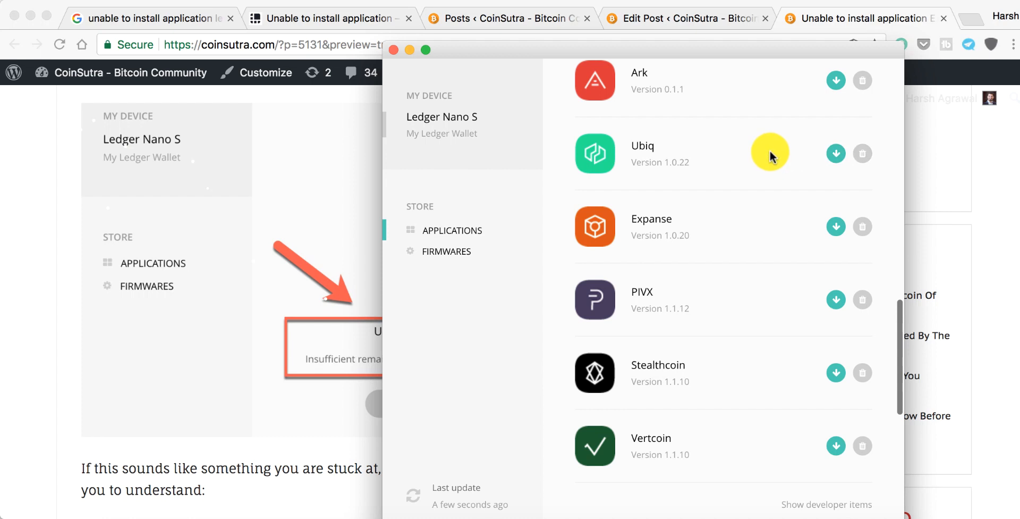
mouse_move(793, 166)
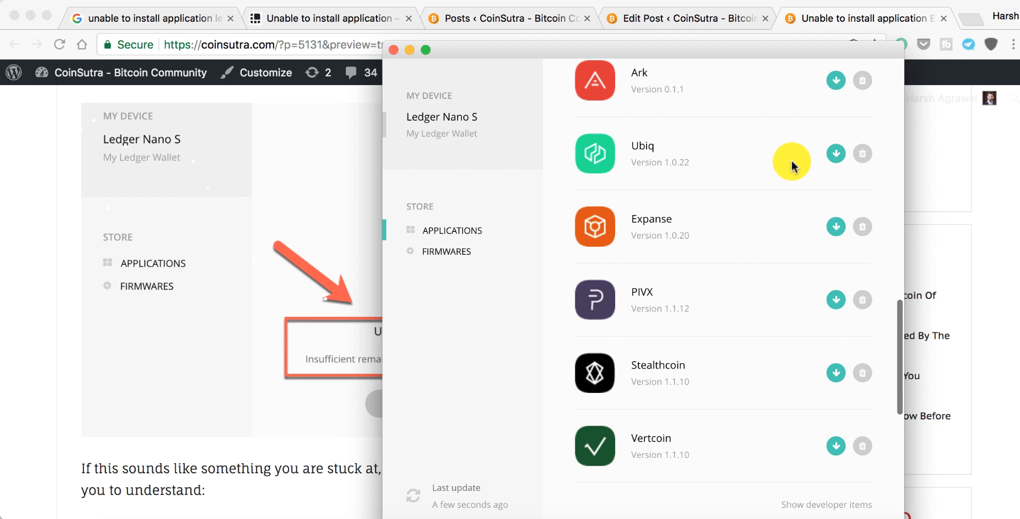
Step: Uninstall Ubiq from the Nano S, then install the Neo app in the freed space
click(862, 154)
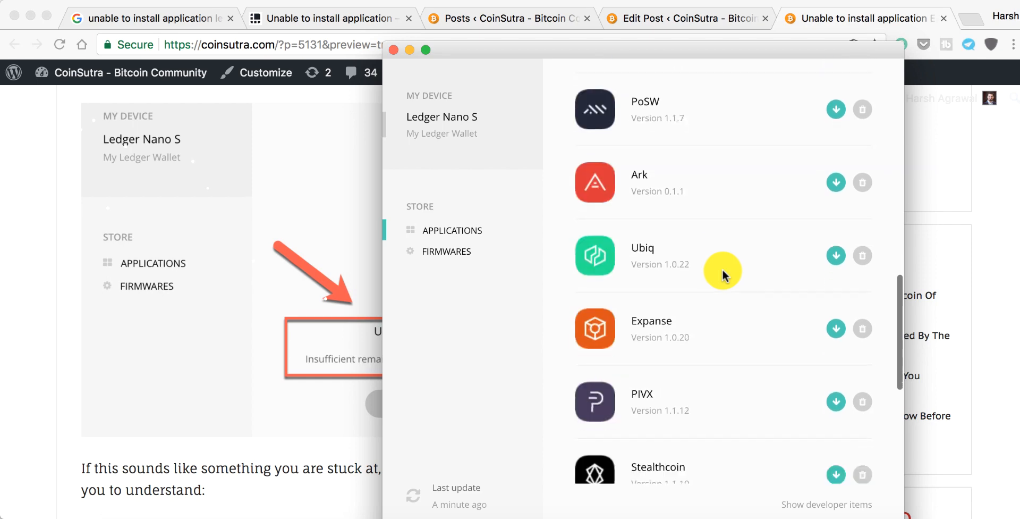
scroll(down, 3)
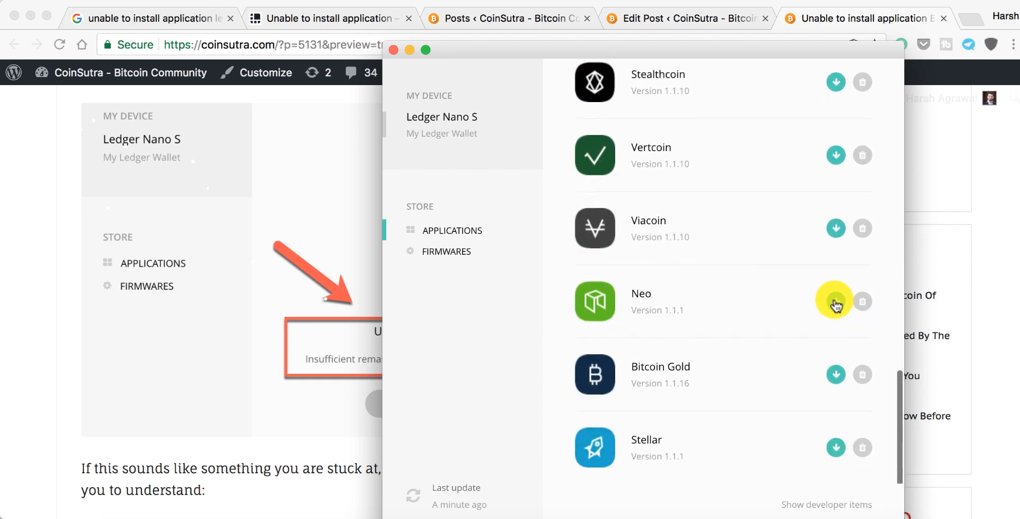
click(835, 301)
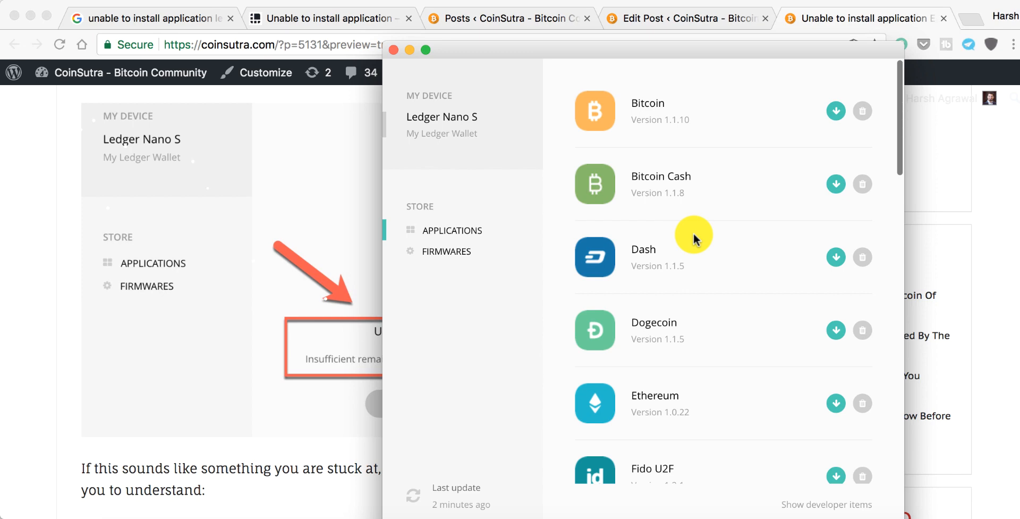
scroll(down, 3)
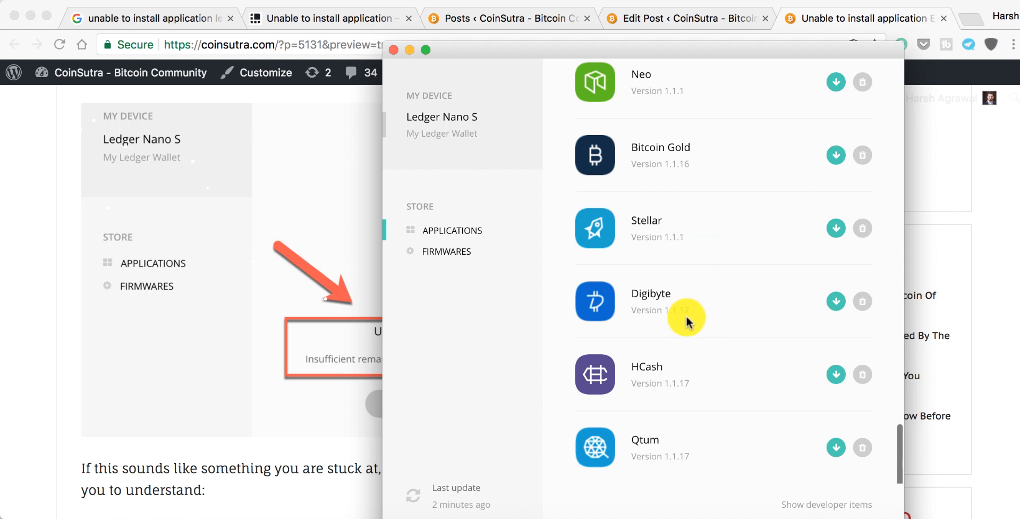